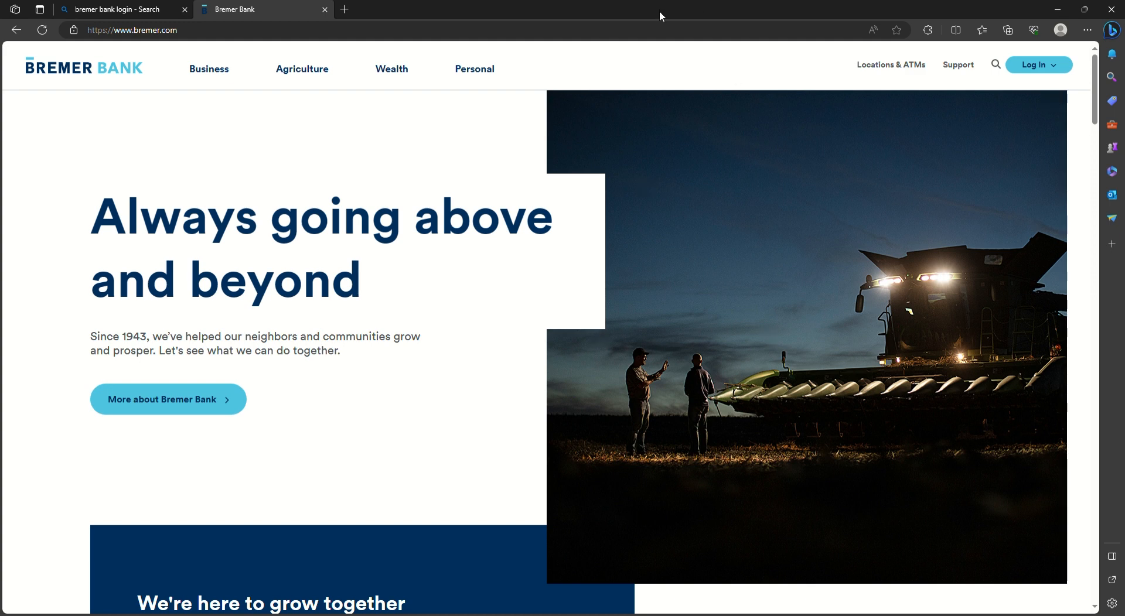
mouse_move(989, 80)
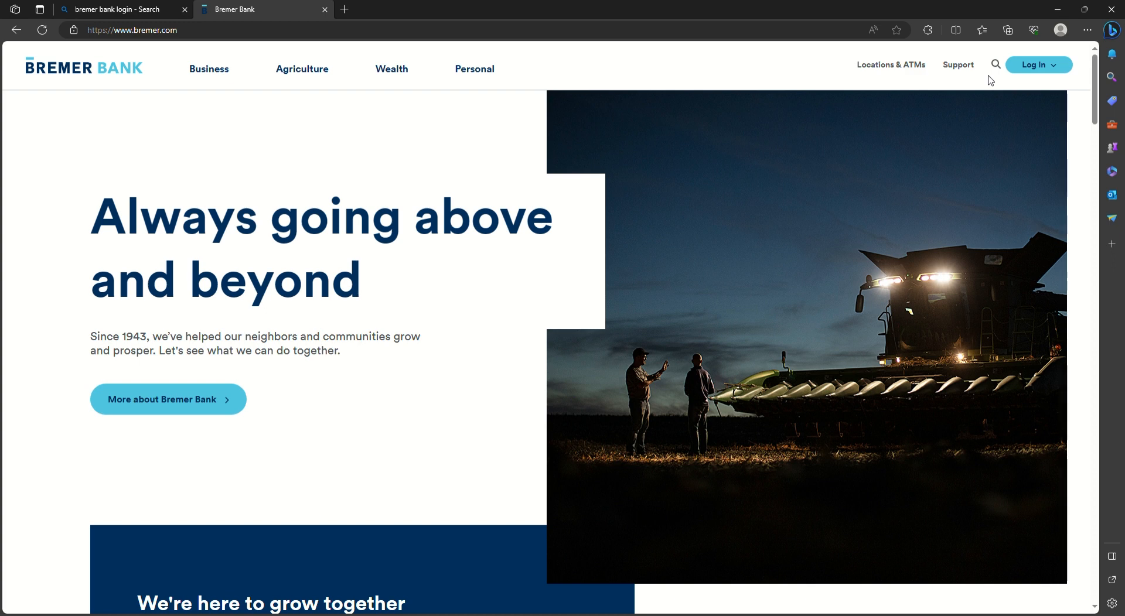
mouse_move(1026, 52)
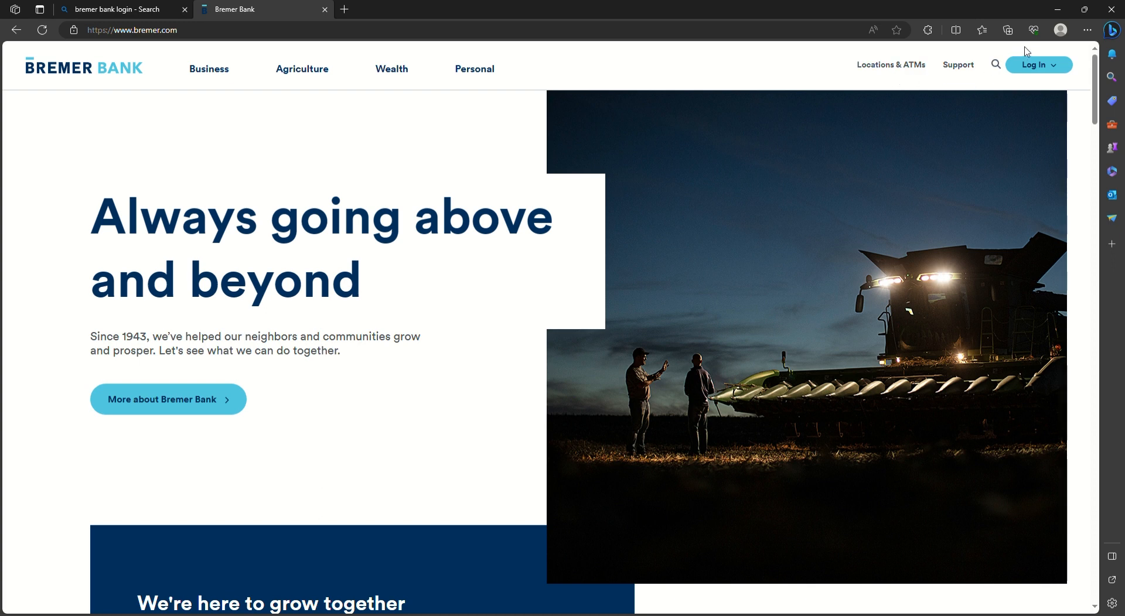
mouse_move(1037, 65)
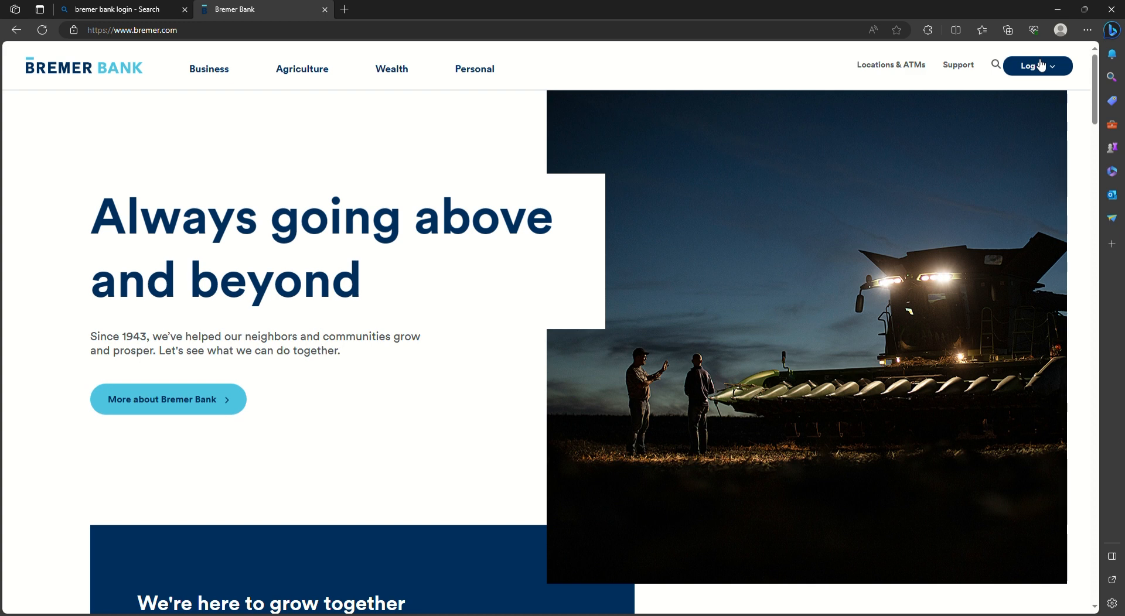
- Reveal the Access Your Account panel from the header Log In menu
click(1031, 66)
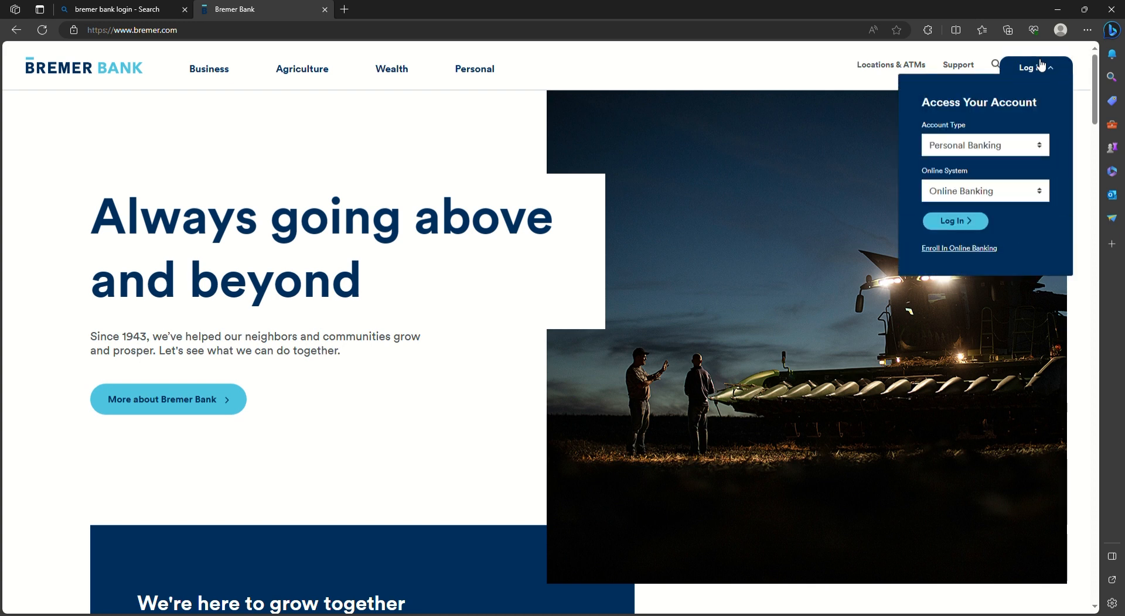
mouse_move(990, 138)
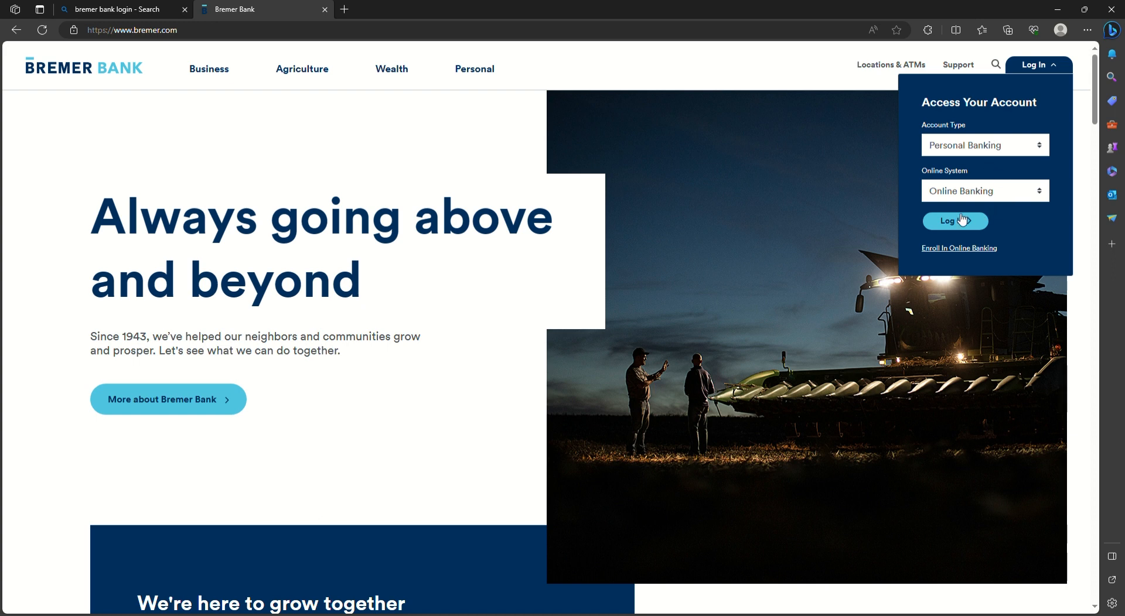
mouse_move(974, 228)
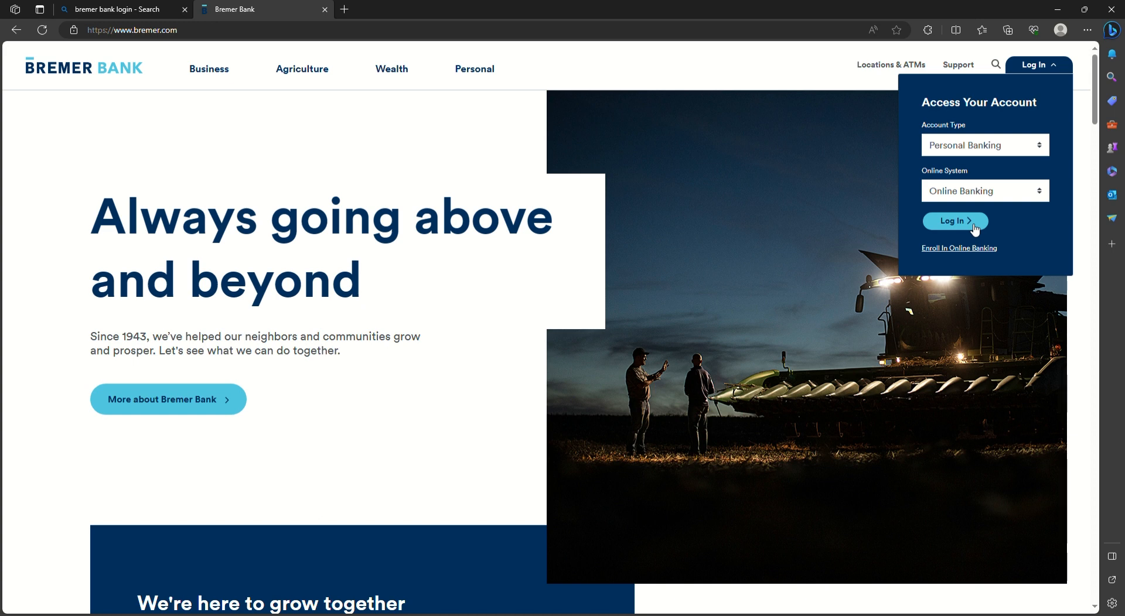
- Go to the Online Banking sign-in page and enter 'abc 123' as the User ID
click(955, 222)
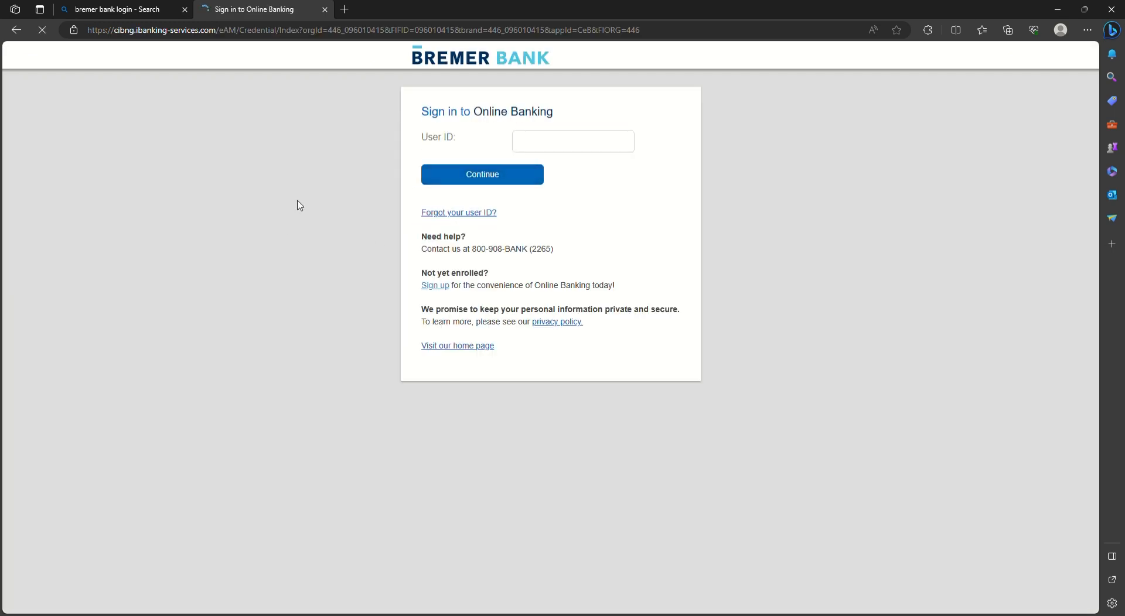
click(572, 142)
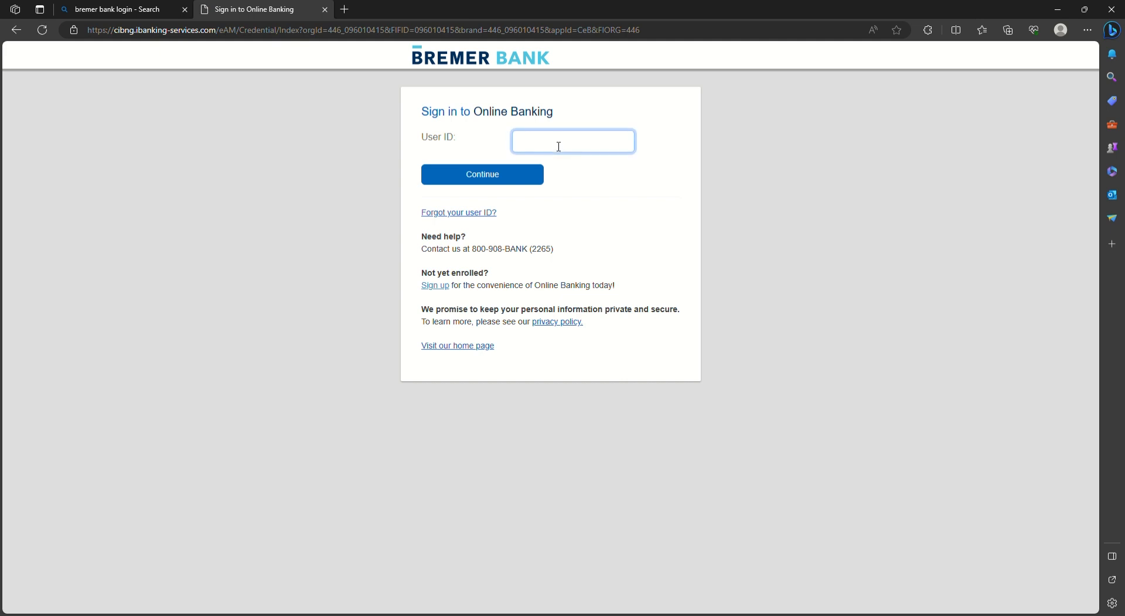
text(xxx)
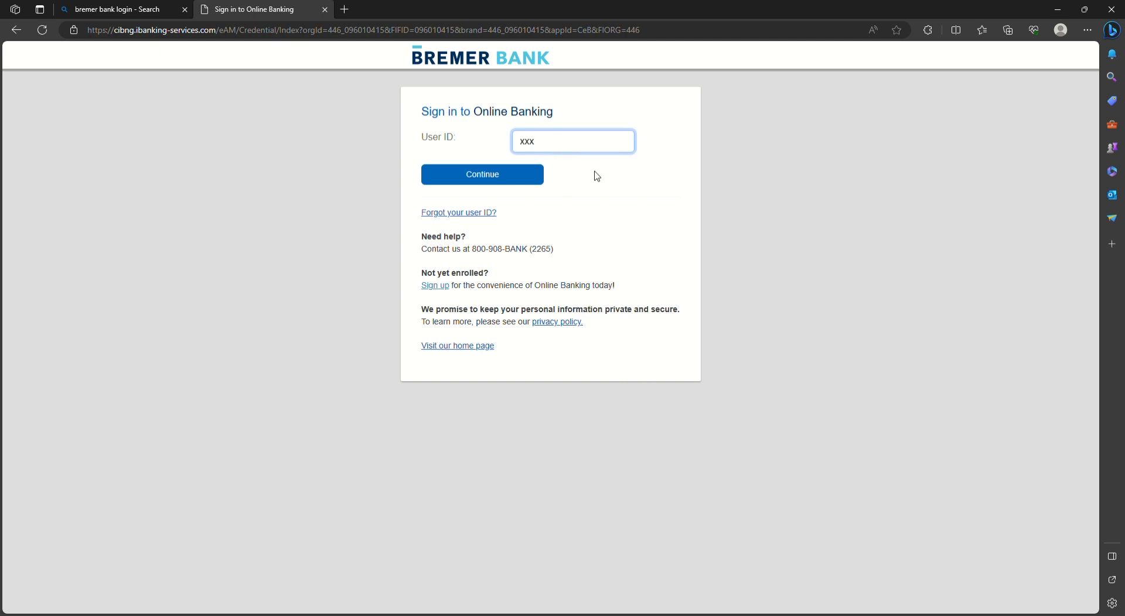
text(a)
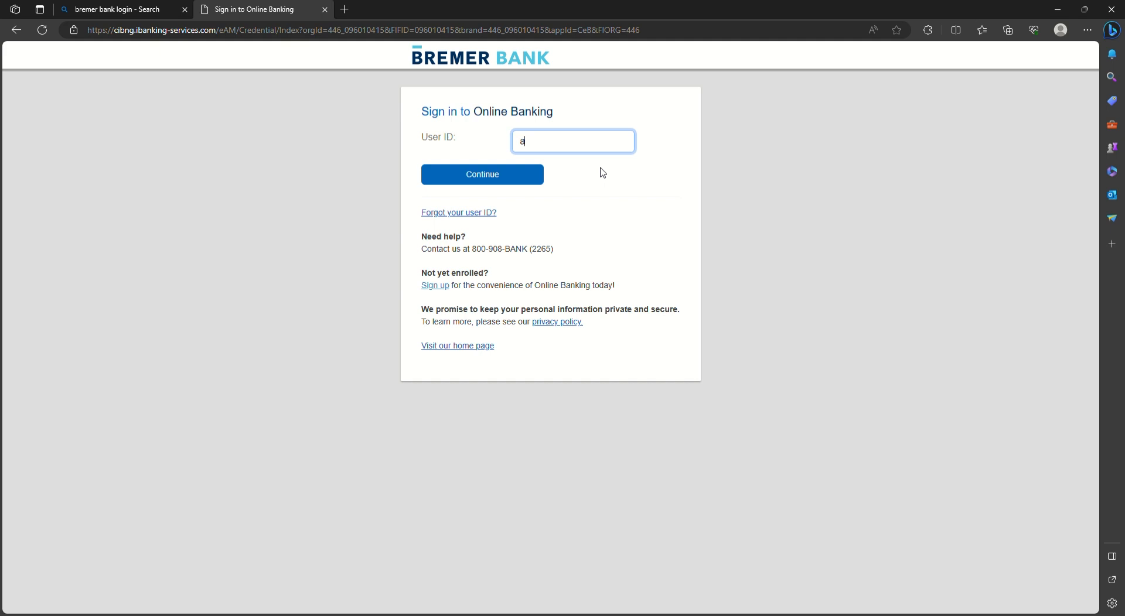
text(bc 123)
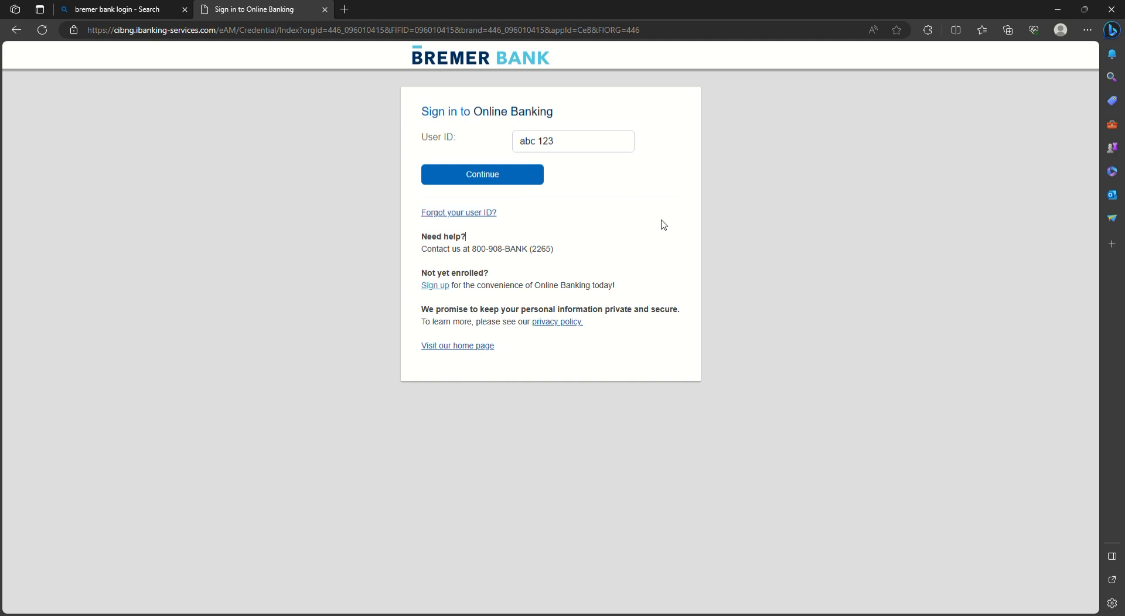
text(xxx)
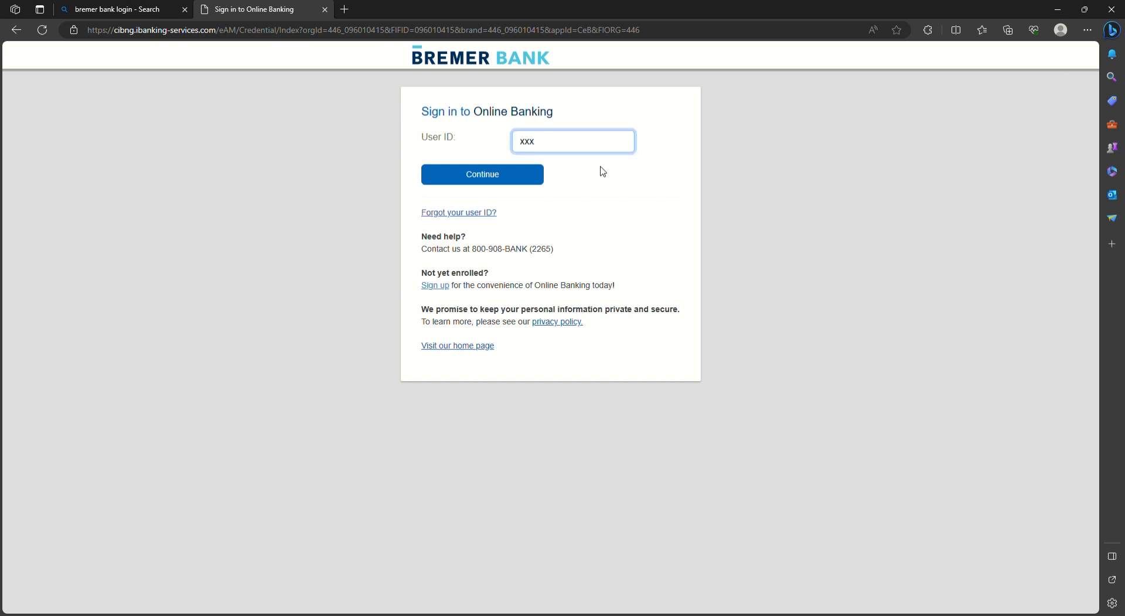
text(abc 123)
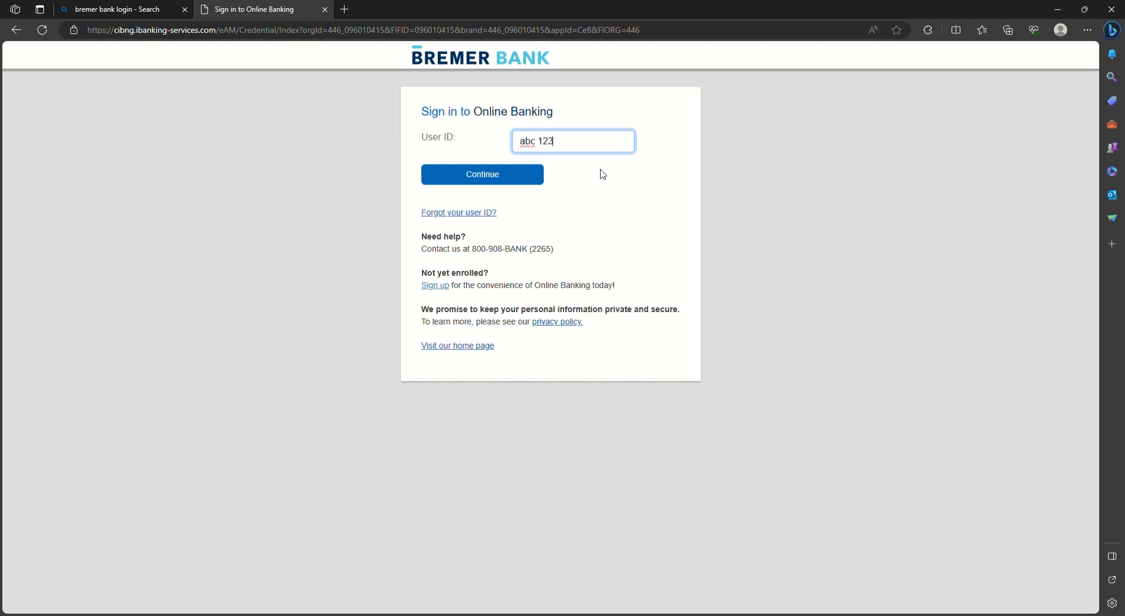
mouse_move(533, 243)
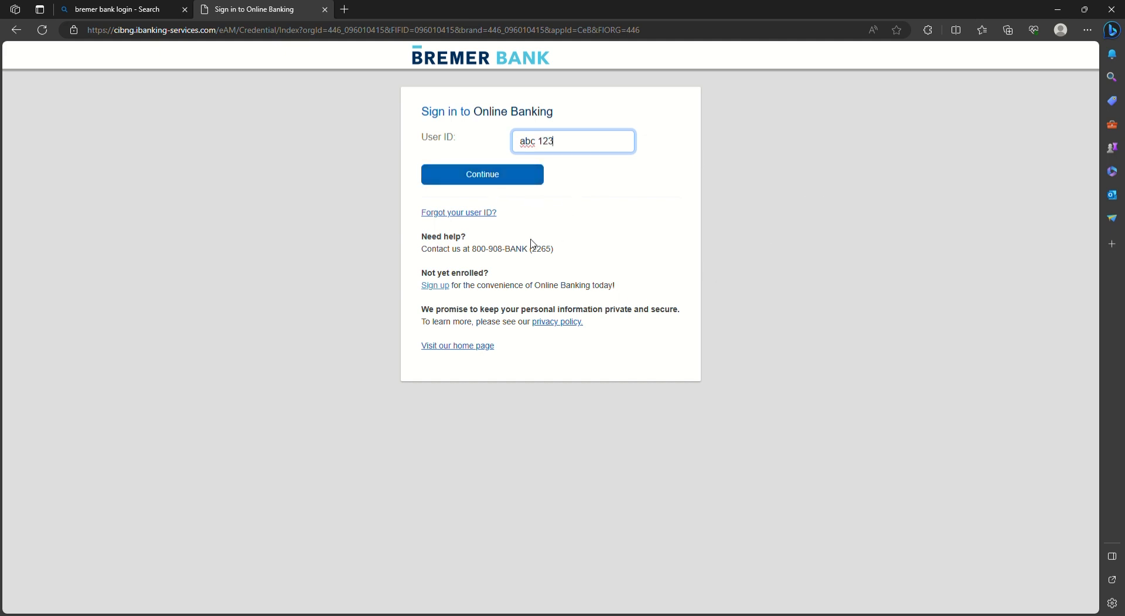